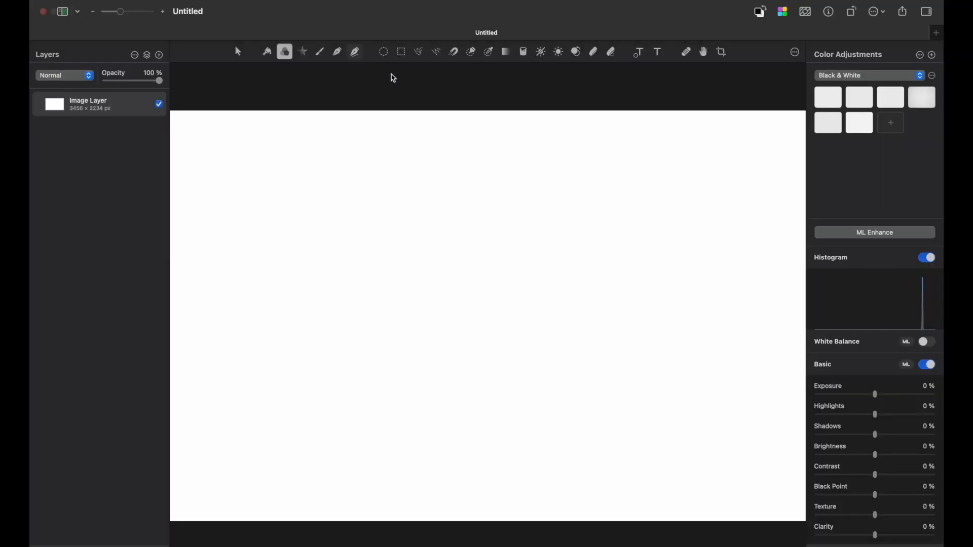
- Add a centred PLXMTR text layer in Avalon Medium Oblique and commit it
{"action": "left_click", "coordinate": [657, 51]}
{"action": "type", "text": "PLXMTR"}
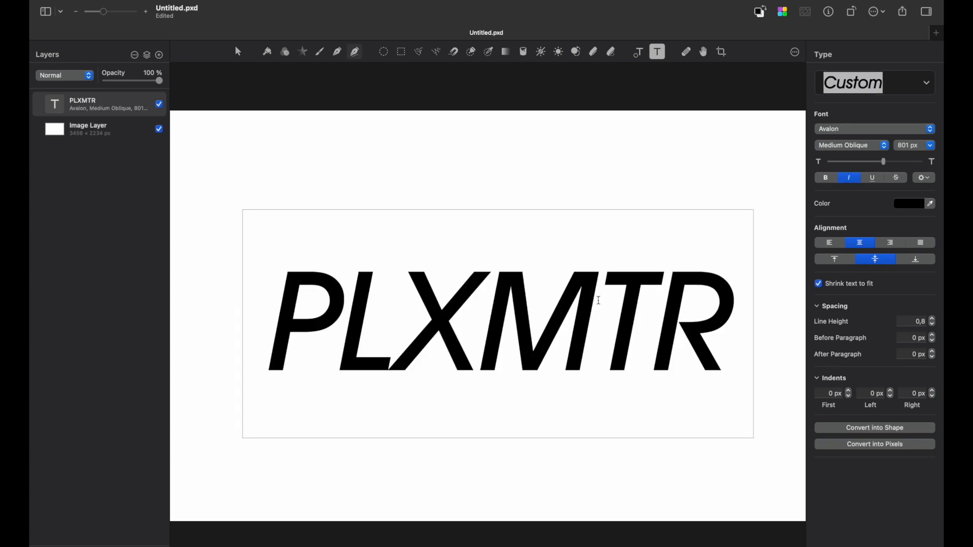
{"action": "left_click", "coordinate": [302, 51]}
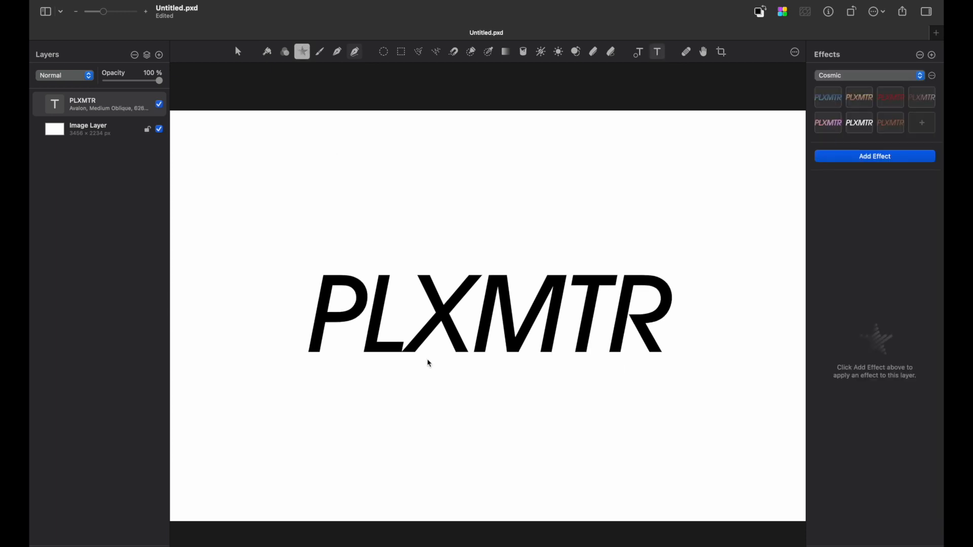
{"action": "mouse_move", "coordinate": [662, 178]}
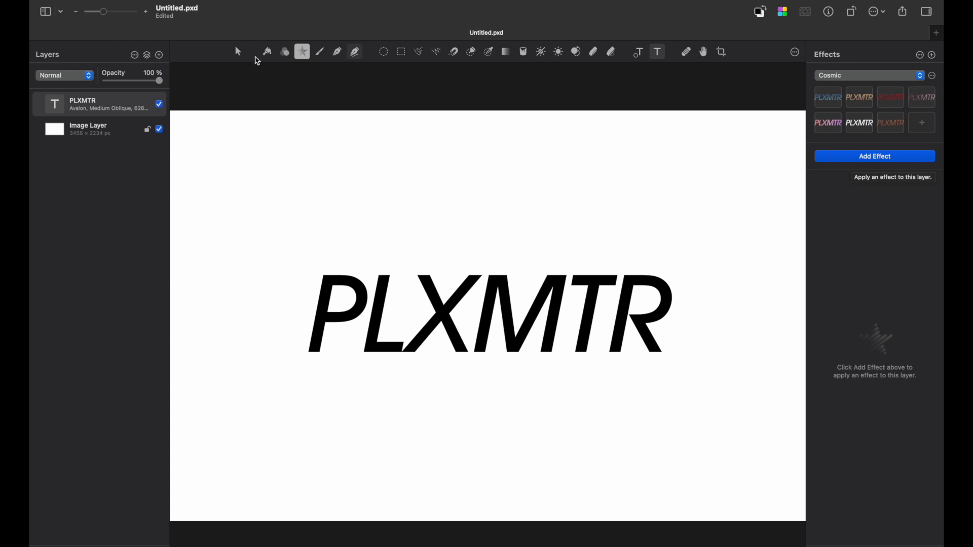
- Apply a 3.1 px Gaussian blur effect to the PLXMTR text layer
{"action": "left_click", "coordinate": [873, 156]}
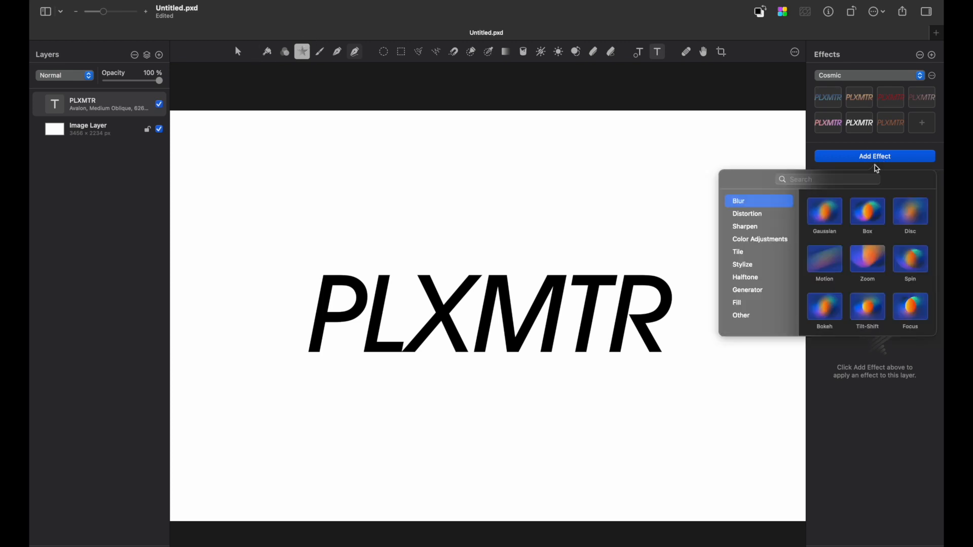
{"action": "left_click", "coordinate": [824, 211]}
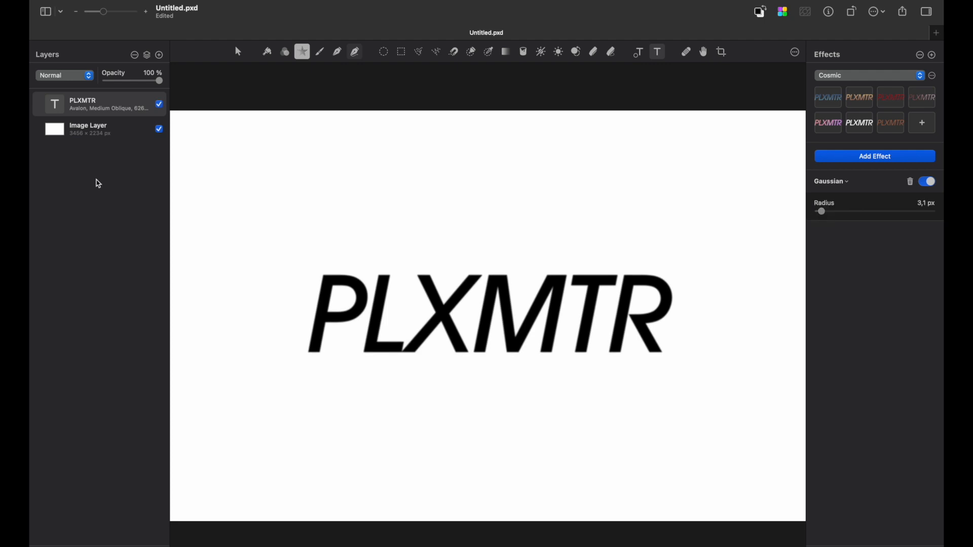
- Duplicate the text layer and give the copy a 100 px Motion blur at 115.9°
{"action": "key", "text": "Cmd+J"}
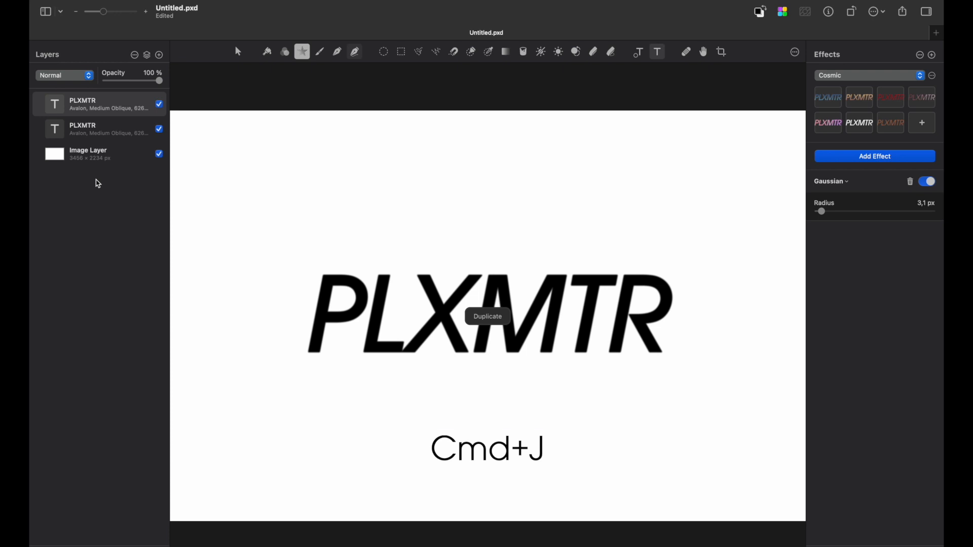
{"action": "left_click", "coordinate": [874, 156]}
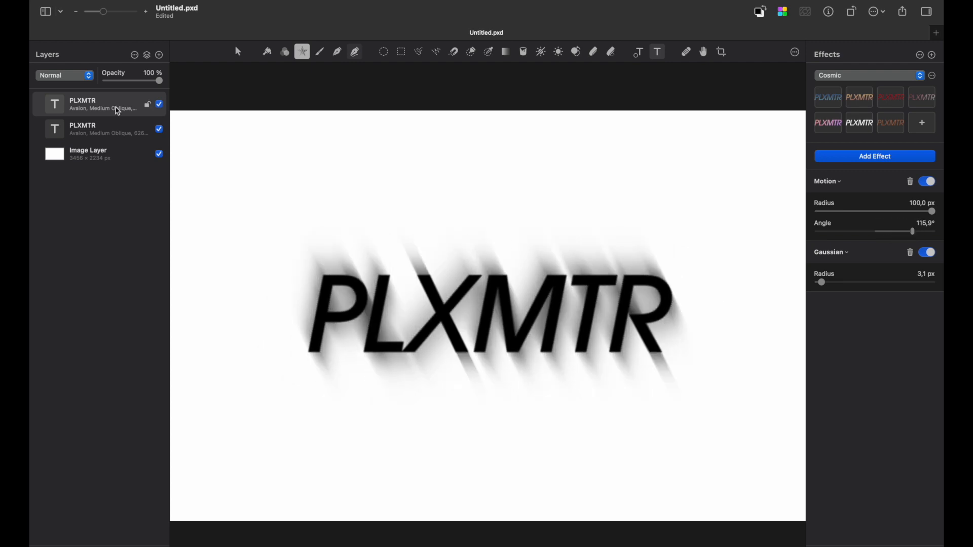
- Duplicate the motion-blurred layer twice, convert the stacked copies into one pixel layer and begin transforming it
{"action": "key", "text": "cmd+j"}
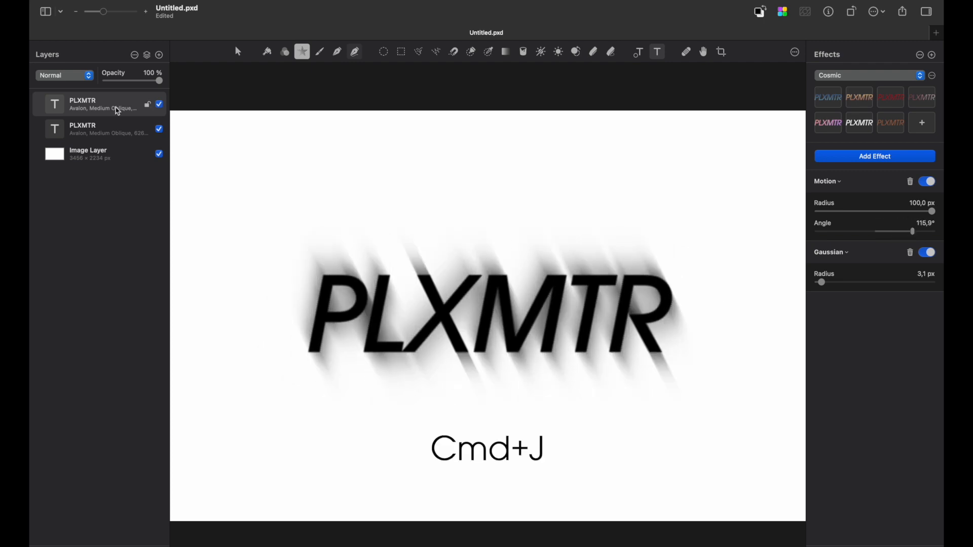
{"action": "key", "text": "cmd+j"}
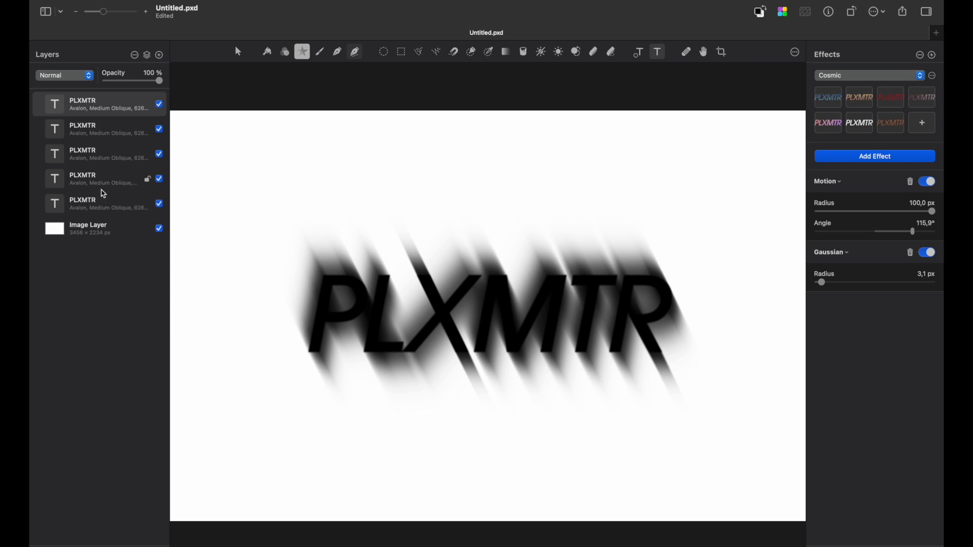
{"action": "mouse_move", "coordinate": [109, 179]}
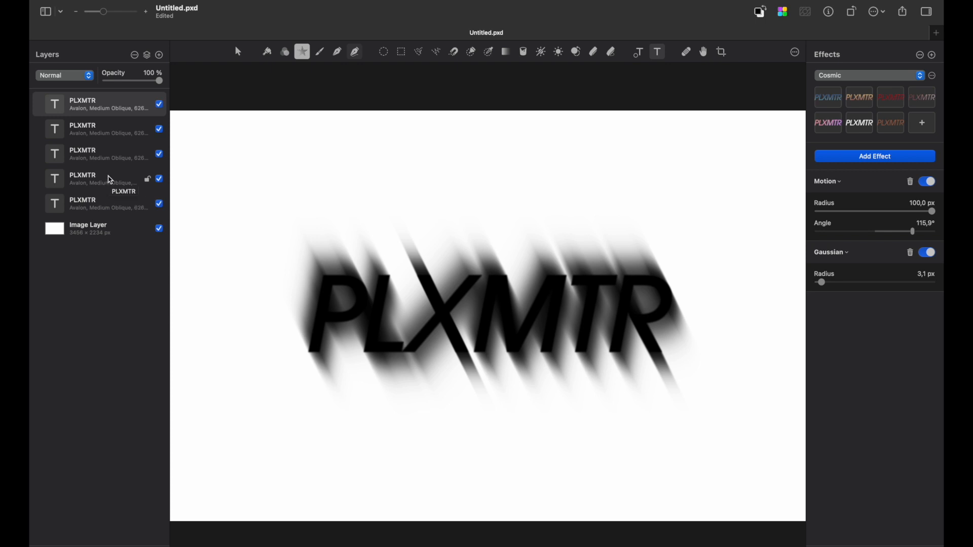
{"action": "right_click", "coordinate": [108, 180]}
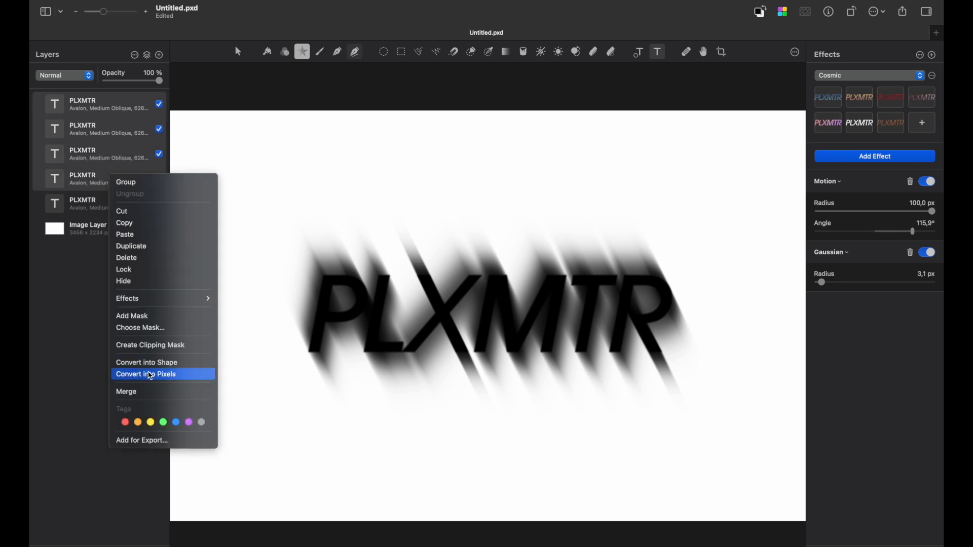
{"action": "left_click", "coordinate": [146, 374]}
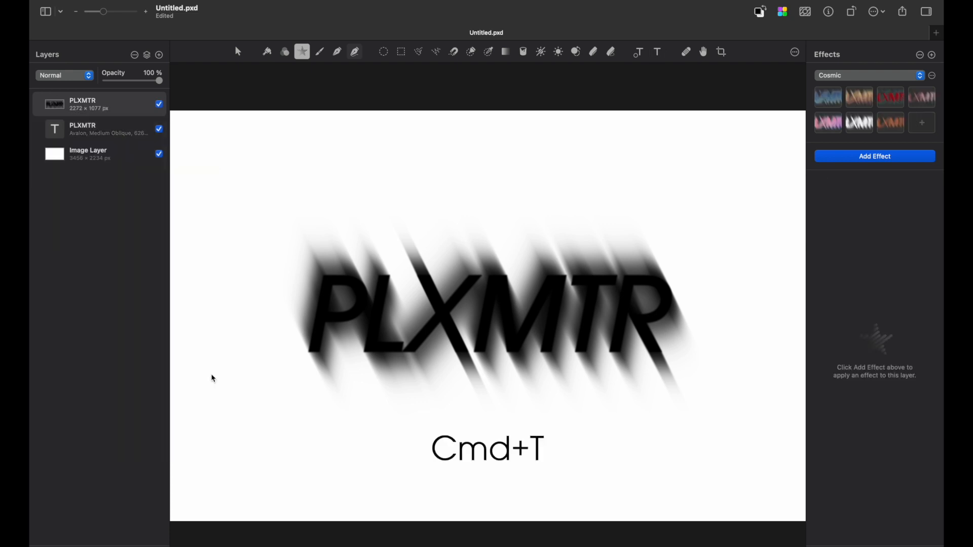
{"action": "key", "text": "Cmd+T"}
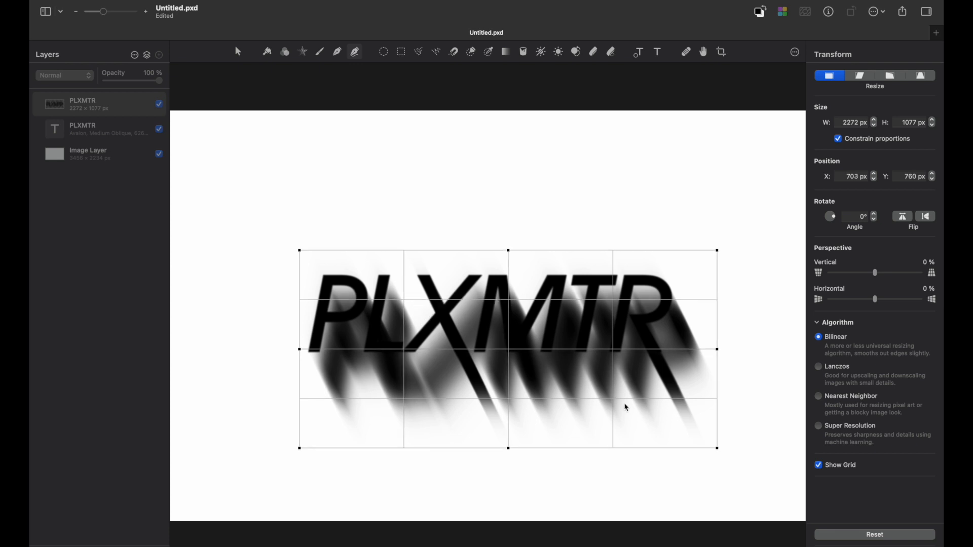
- Attach a mask to the merged PLXMTR trail pixel layer
{"action": "right_click", "coordinate": [83, 103]}
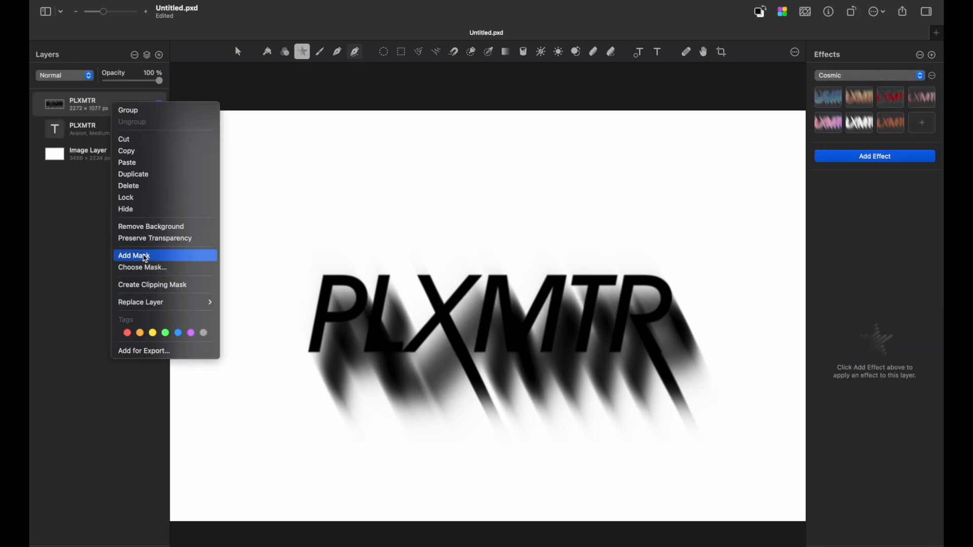
{"action": "left_click", "coordinate": [134, 255]}
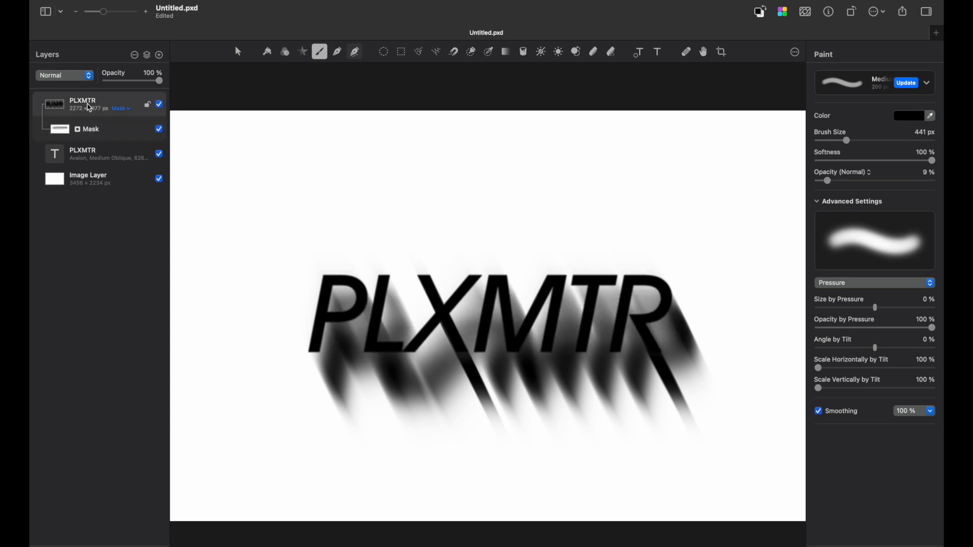
- Duplicate the masked trail layer and offset the copy about 142 px right and 261 px down
{"action": "key", "text": "cmd+j"}
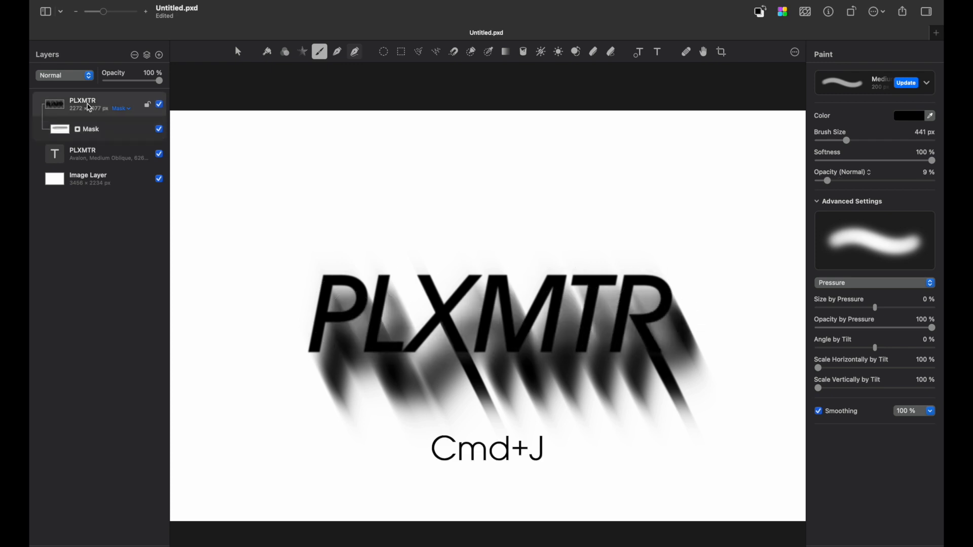
{"action": "key", "text": "cmd+j"}
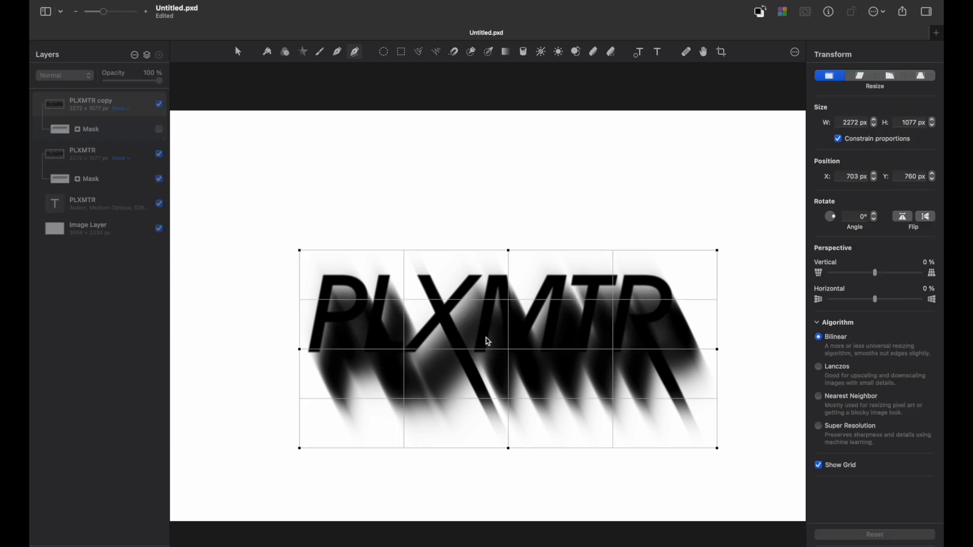
{"action": "key", "text": "cmd+t"}
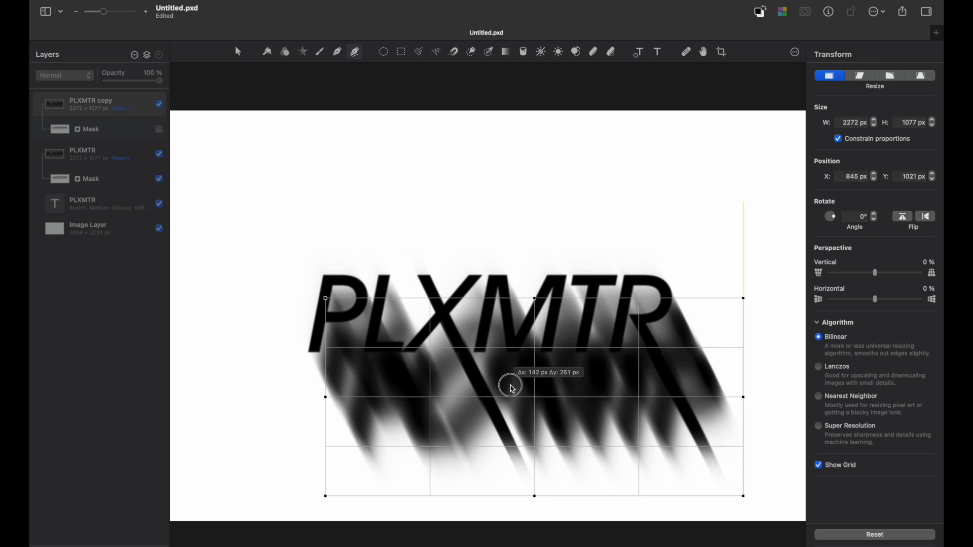
{"action": "left_click", "coordinate": [319, 52]}
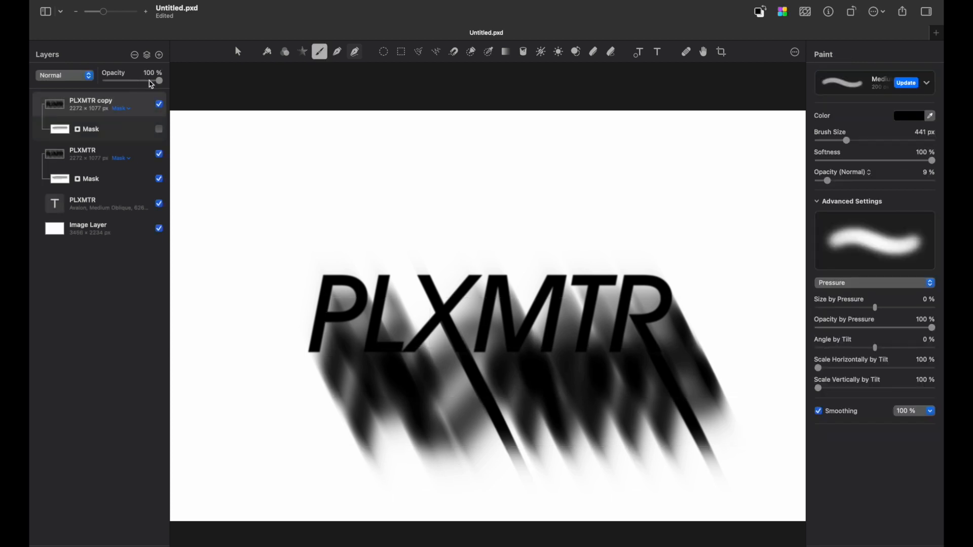
- Lower the PLXMTR copy trail layer's opacity to 60%
{"action": "left_click_drag", "start_coordinate": [159, 81], "coordinate": [138, 81]}
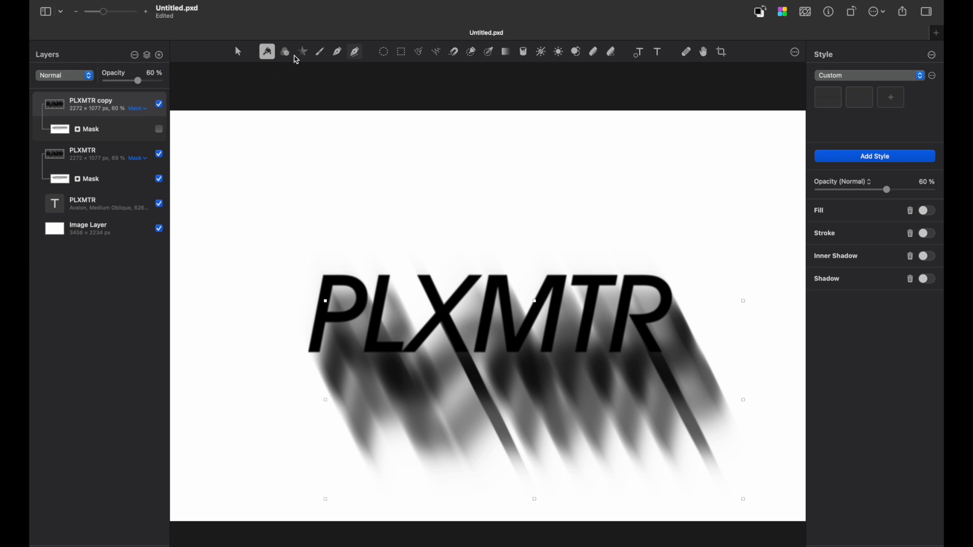
- Soften the trail copy with a 20 px Gaussian blur and add an empty Effects layer on top
{"action": "left_click", "coordinate": [302, 52]}
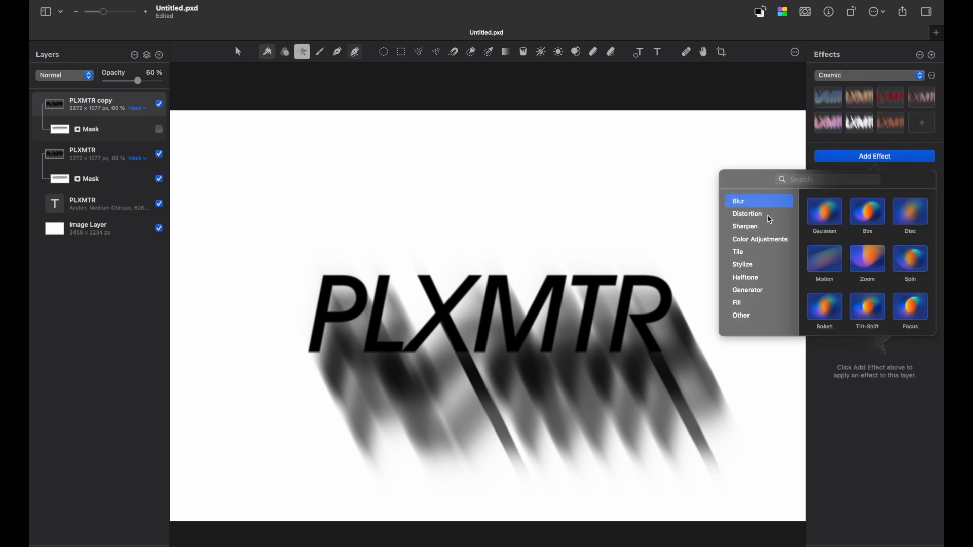
{"action": "left_click", "coordinate": [824, 211]}
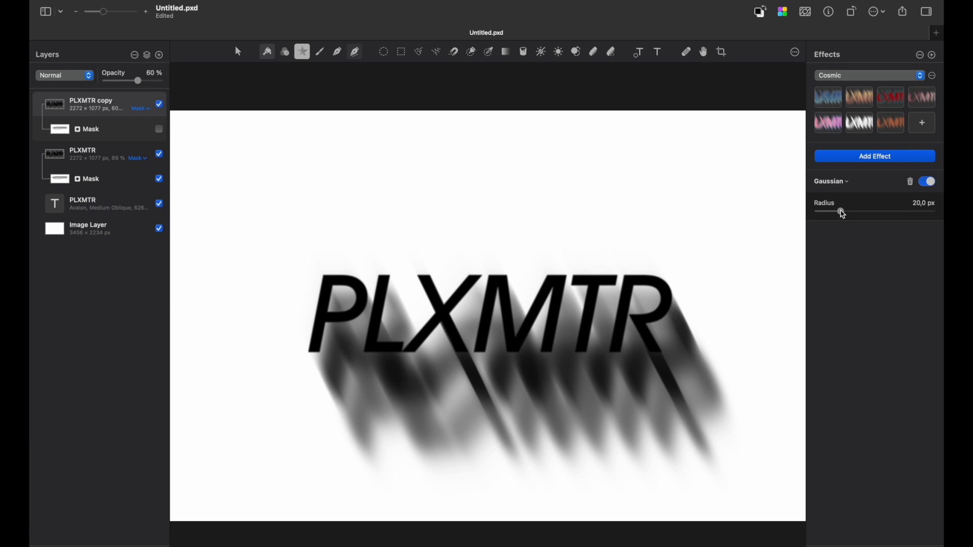
{"action": "left_click", "coordinate": [237, 52]}
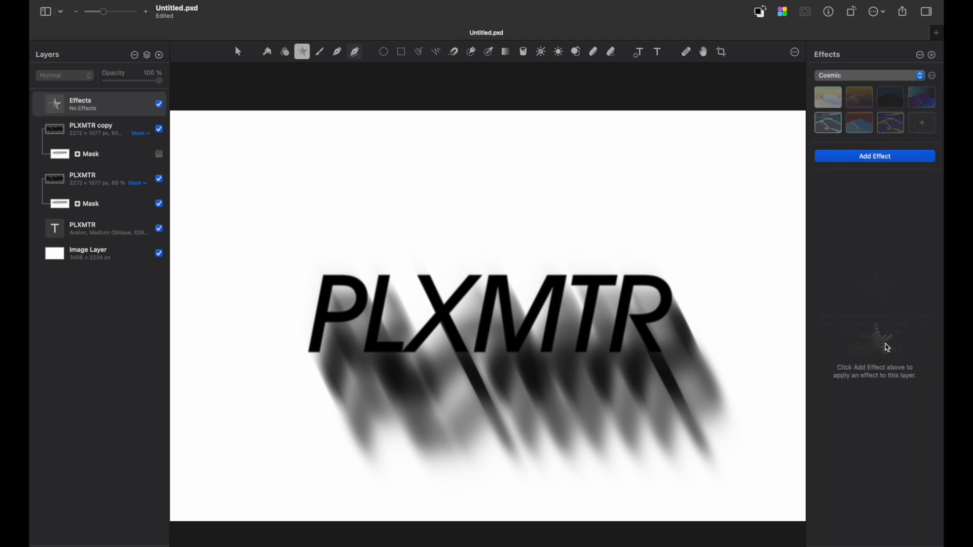
- Add a Gradient Map to the Effects layer with a warm orange-on-cream preset
{"action": "left_click", "coordinate": [873, 156]}
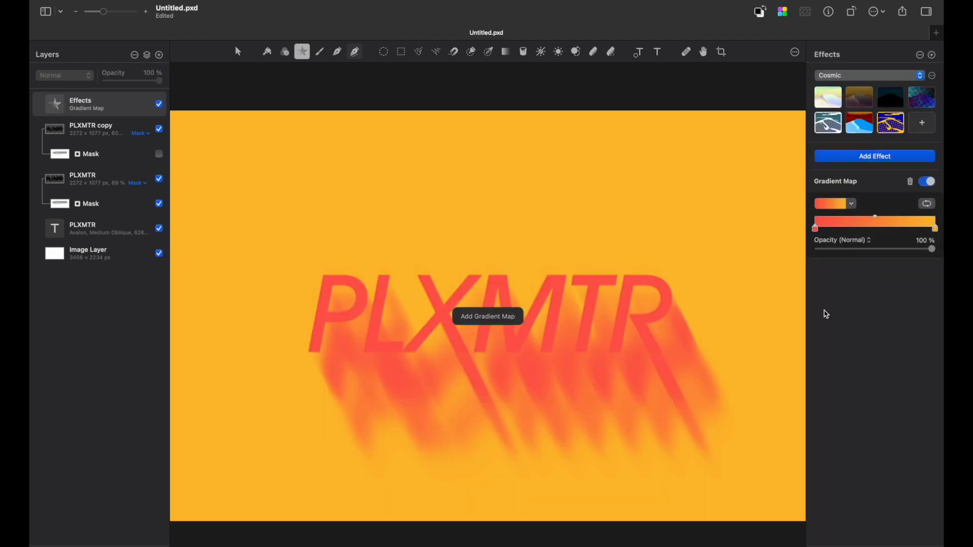
{"action": "left_click", "coordinate": [815, 228]}
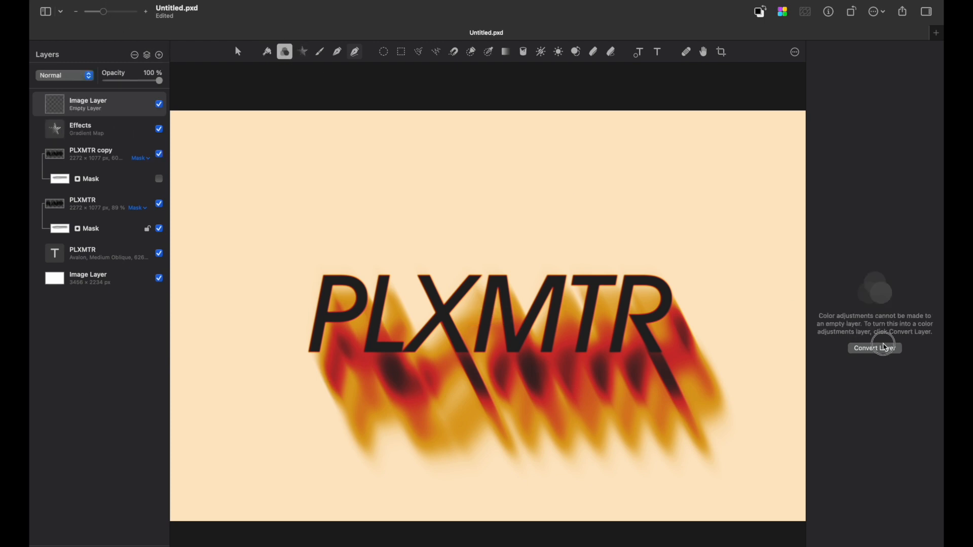
- Convert the empty top layer to Color Adjustments with curves, fade and grain, then reselect the Effects layer
{"action": "left_click", "coordinate": [874, 348]}
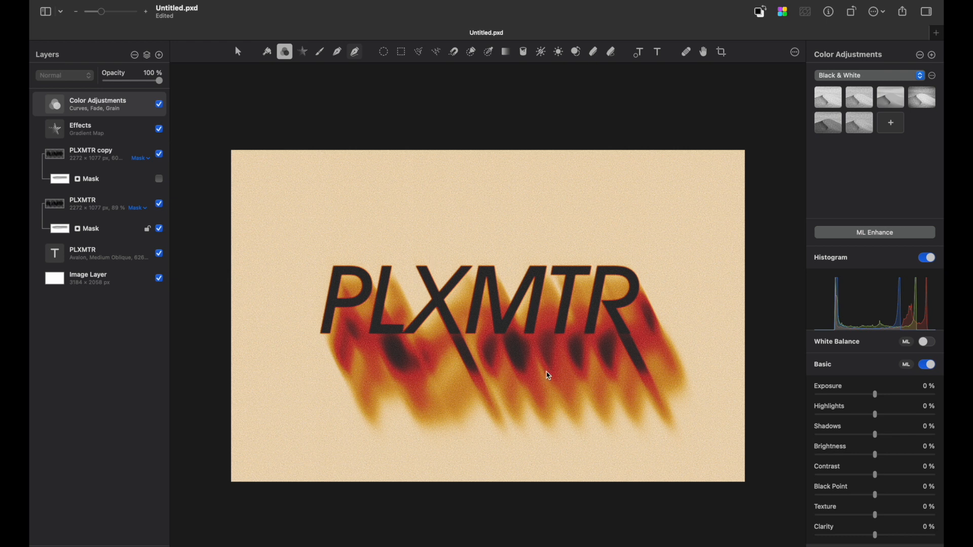
{"action": "left_click", "coordinate": [87, 129]}
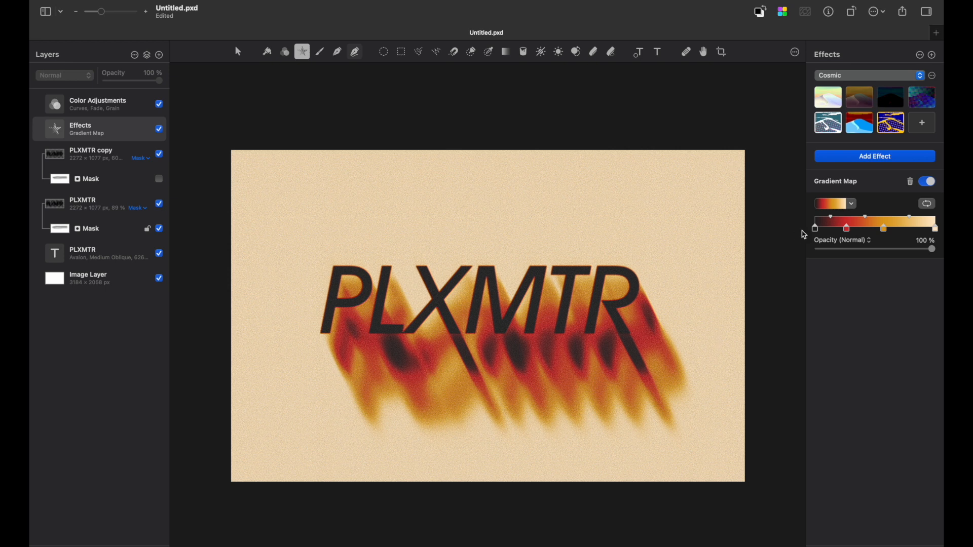
- Choose the blue-and-coral gradient preset for the Gradient Map effect
{"action": "left_click", "coordinate": [847, 227]}
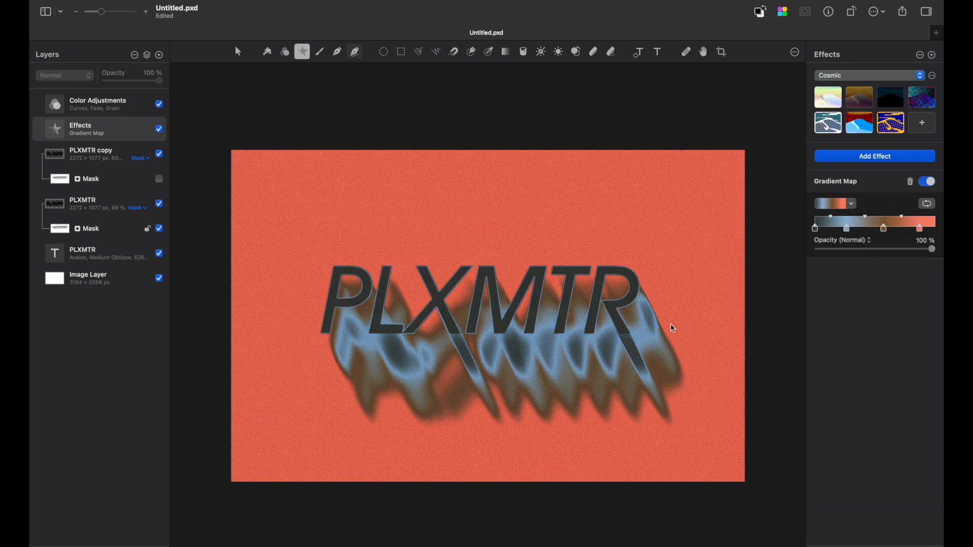
{"action": "mouse_move", "coordinate": [294, 281]}
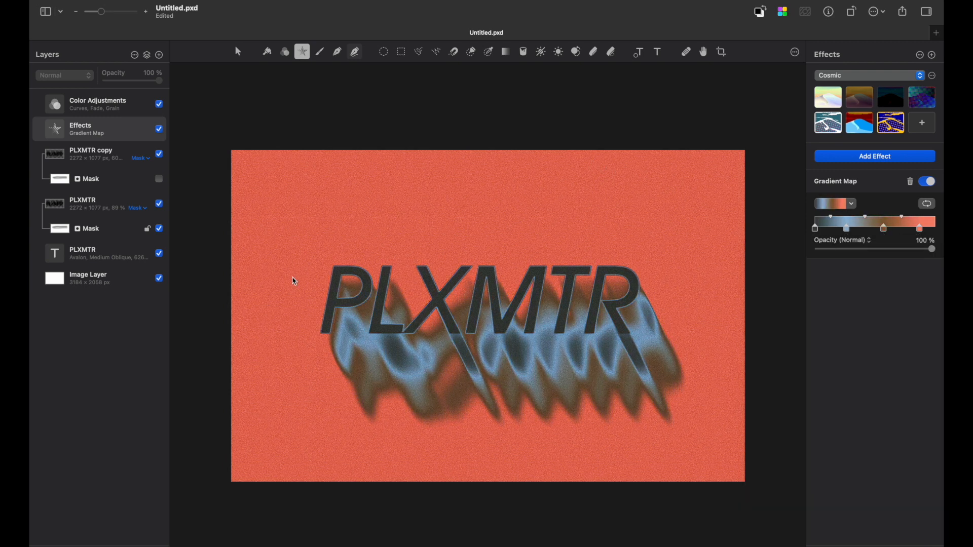
{"action": "mouse_move", "coordinate": [712, 466]}
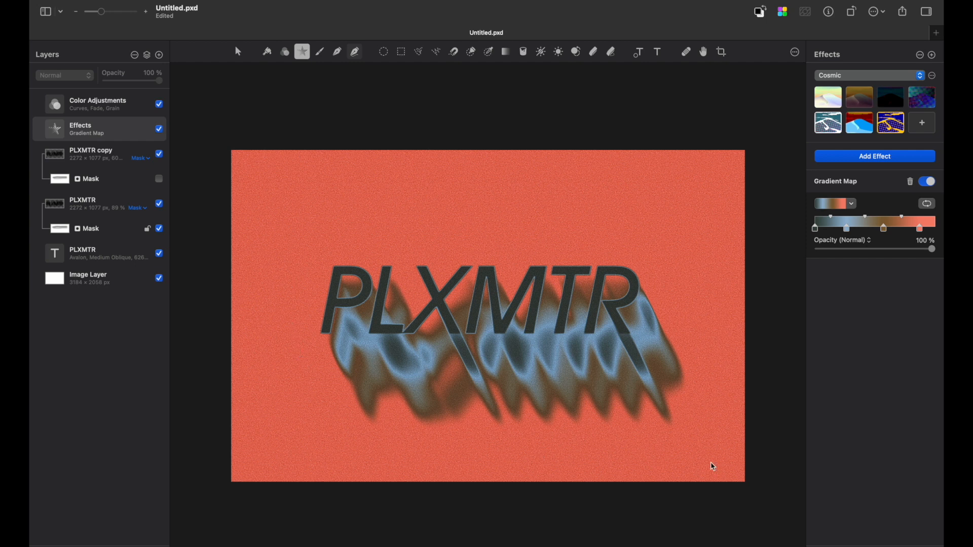
{"action": "mouse_move", "coordinate": [788, 220]}
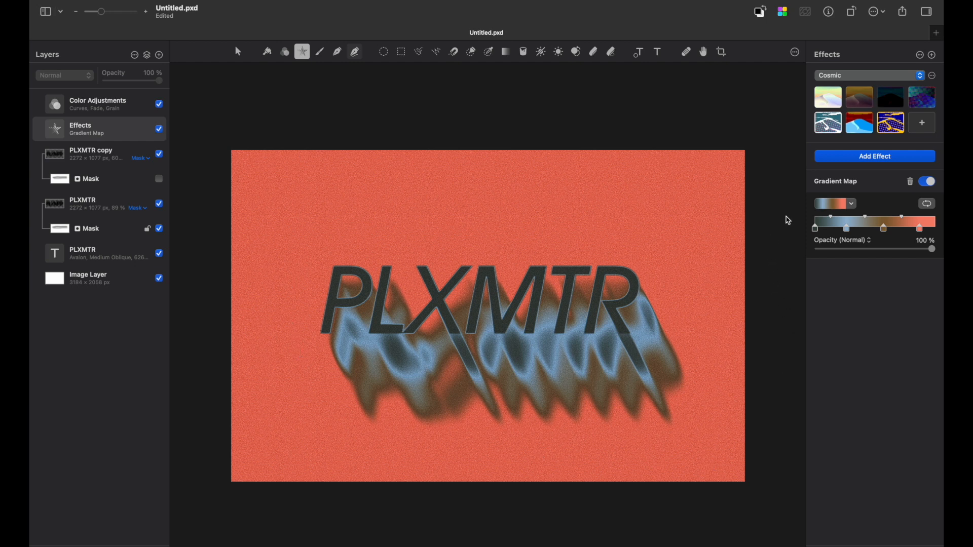
{"action": "mouse_move", "coordinate": [721, 313]}
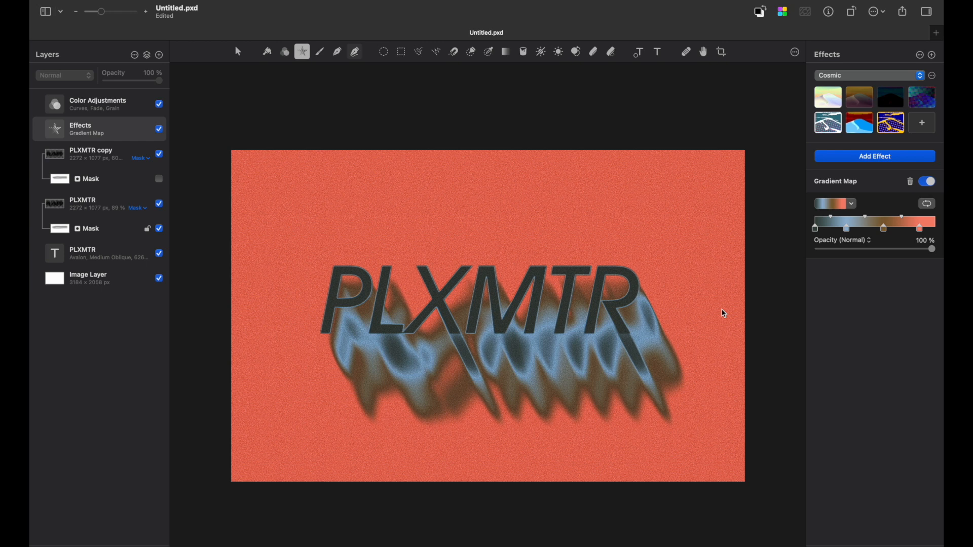